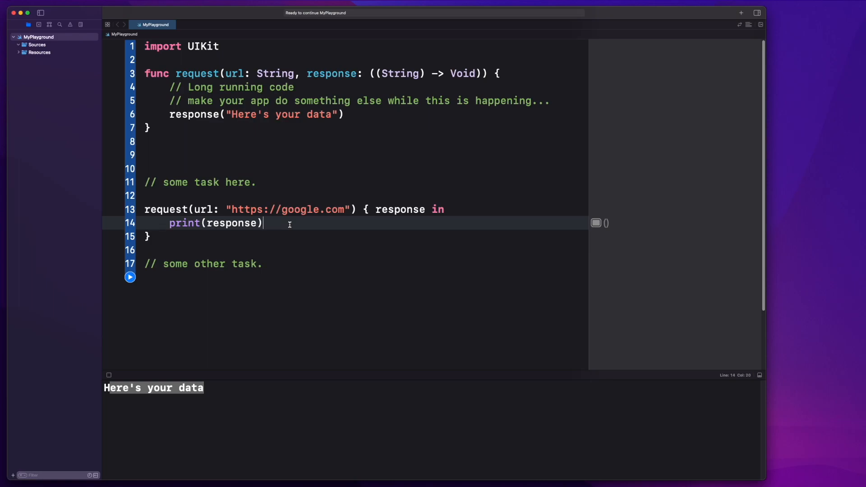
# Step: Add the comment '// set images to image view.' below print(response) inside the closure
pyautogui.press('Return')
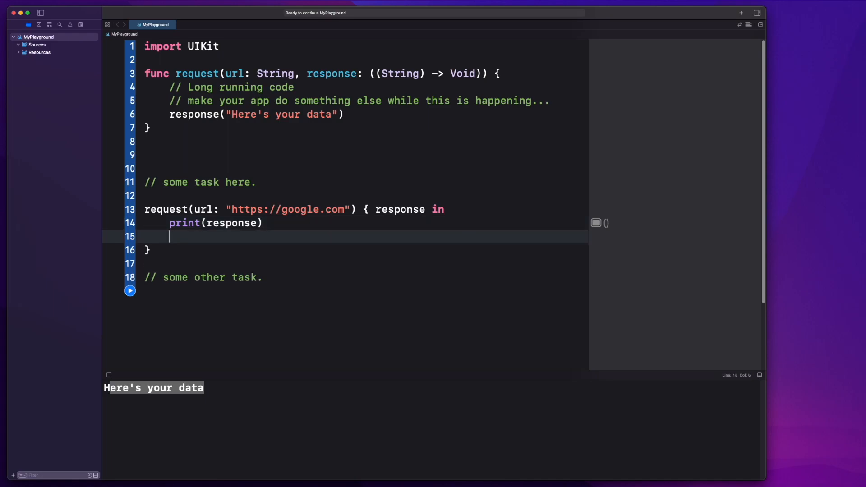
pyautogui.write('//')
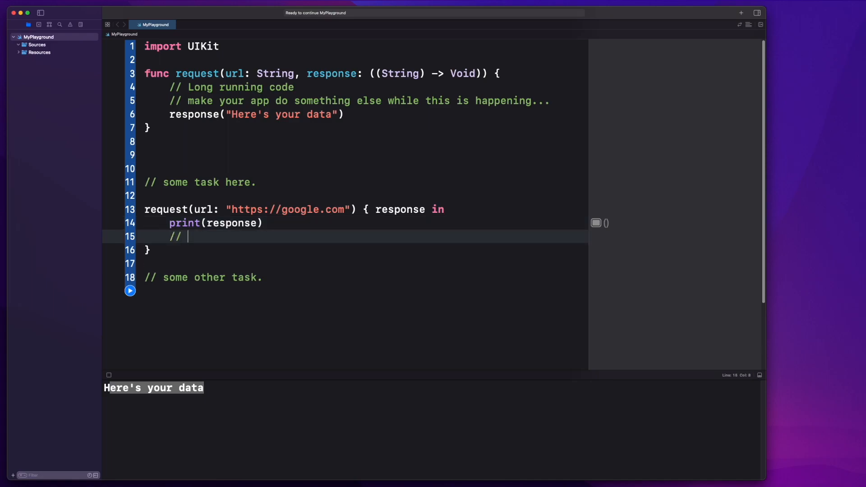
pyautogui.write('set imag')
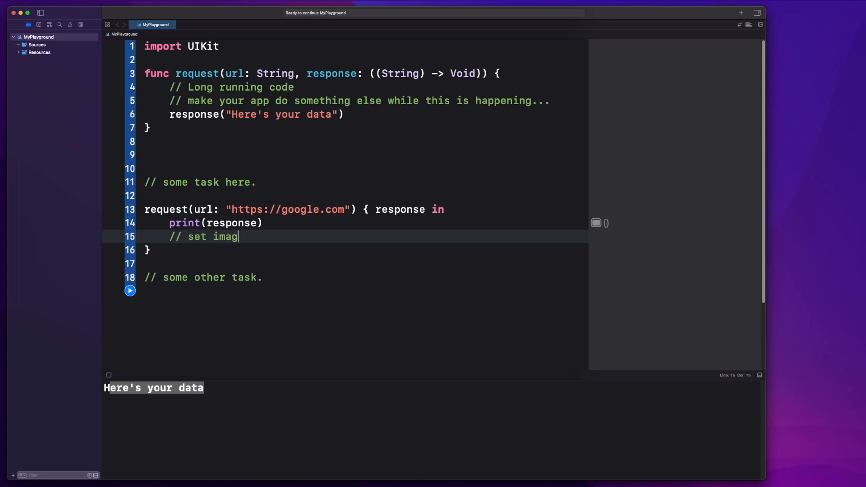
pyautogui.write('es to image view.')
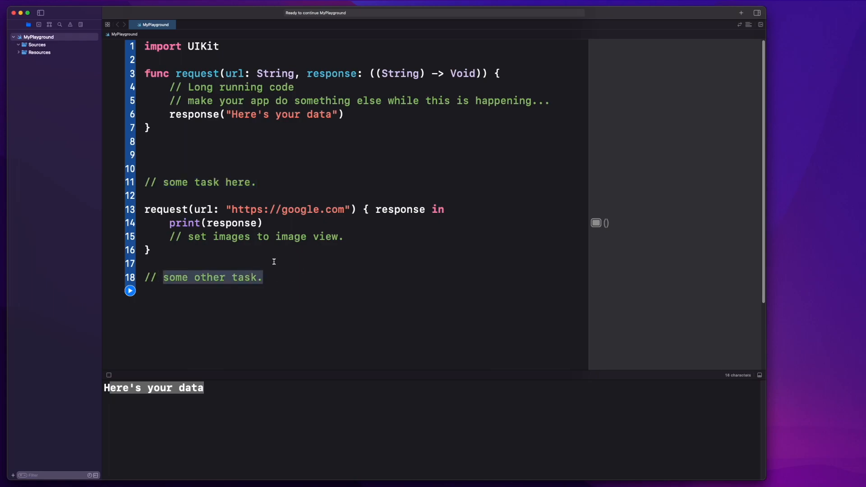
# Step: Add an '// antoehr task.' comment and '..' placeholder lines below '// some other task.'
pyautogui.click(364, 290)
pyautogui.write('// a')
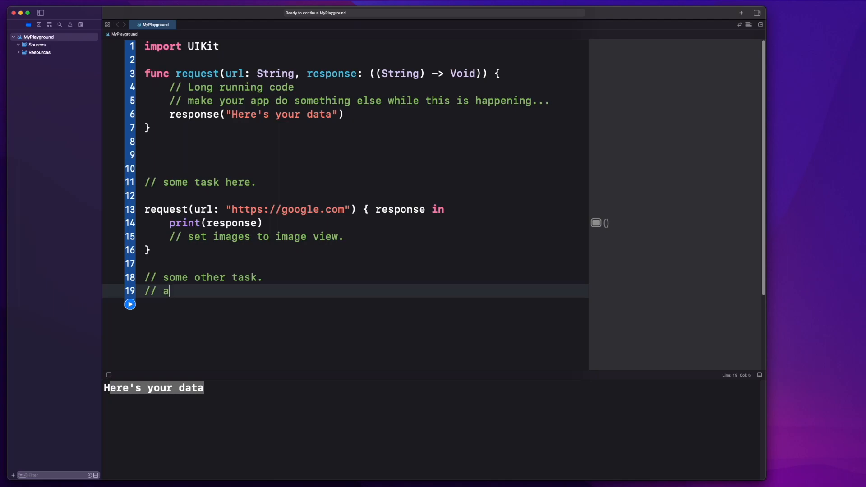
pyautogui.write('ntoehr task.')
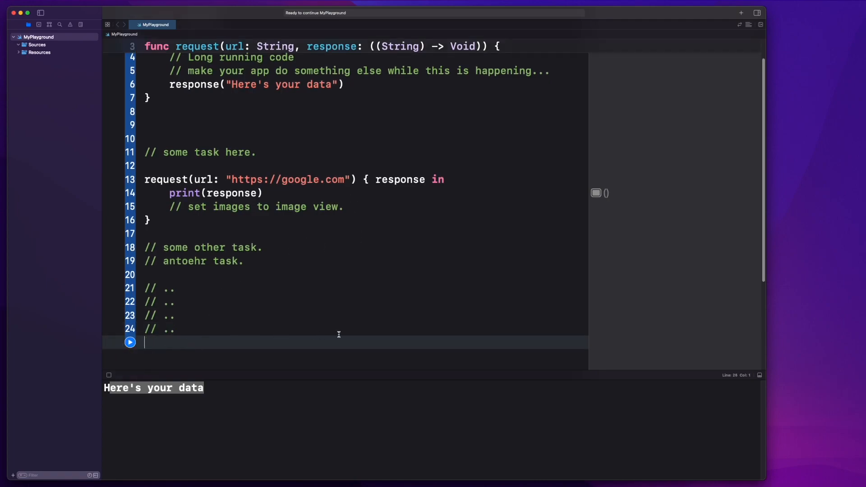
pyautogui.doubleClick(216, 193)
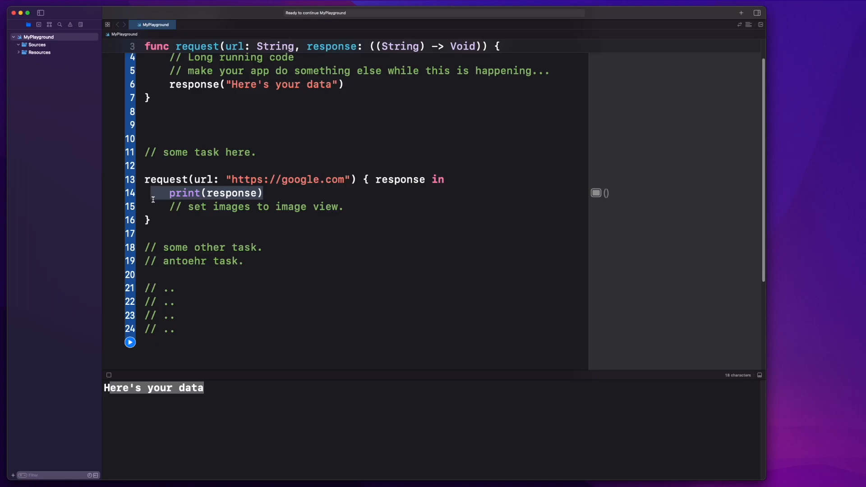